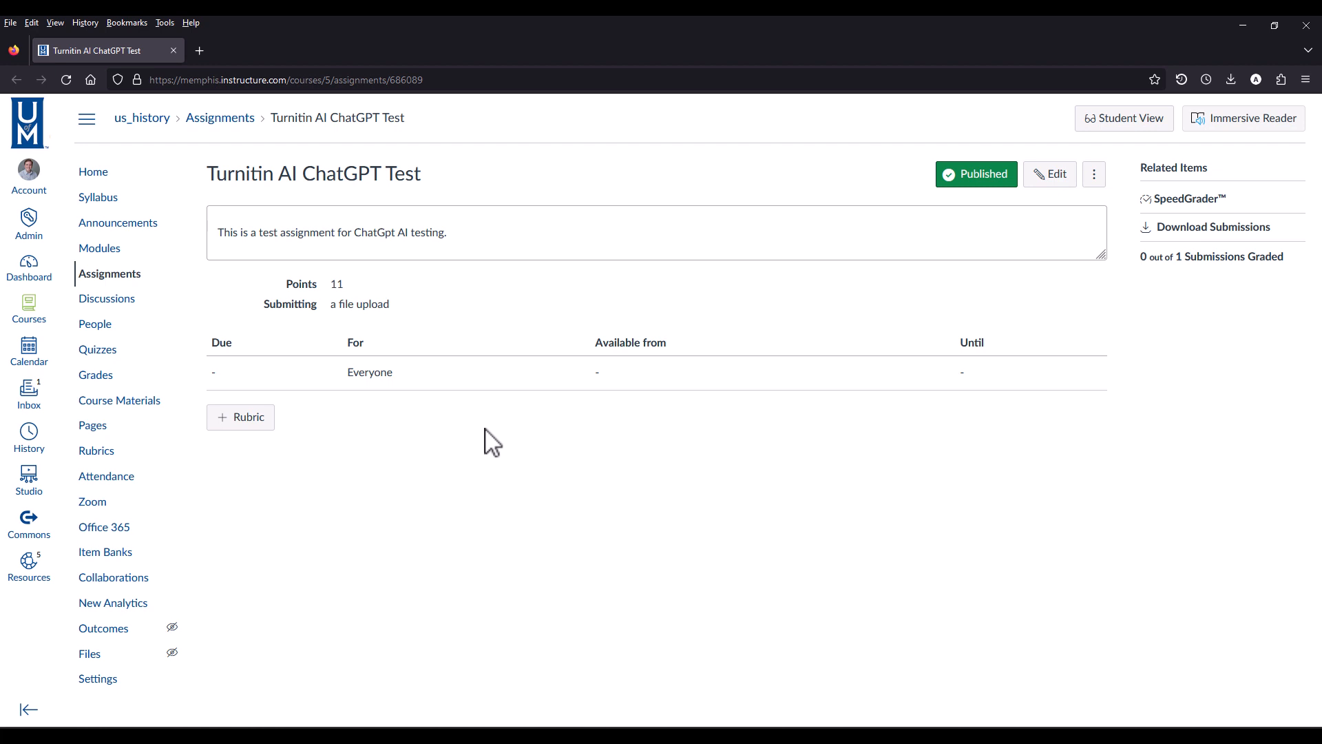
{"action": "mouse_move", "coordinate": [1066, 464]}
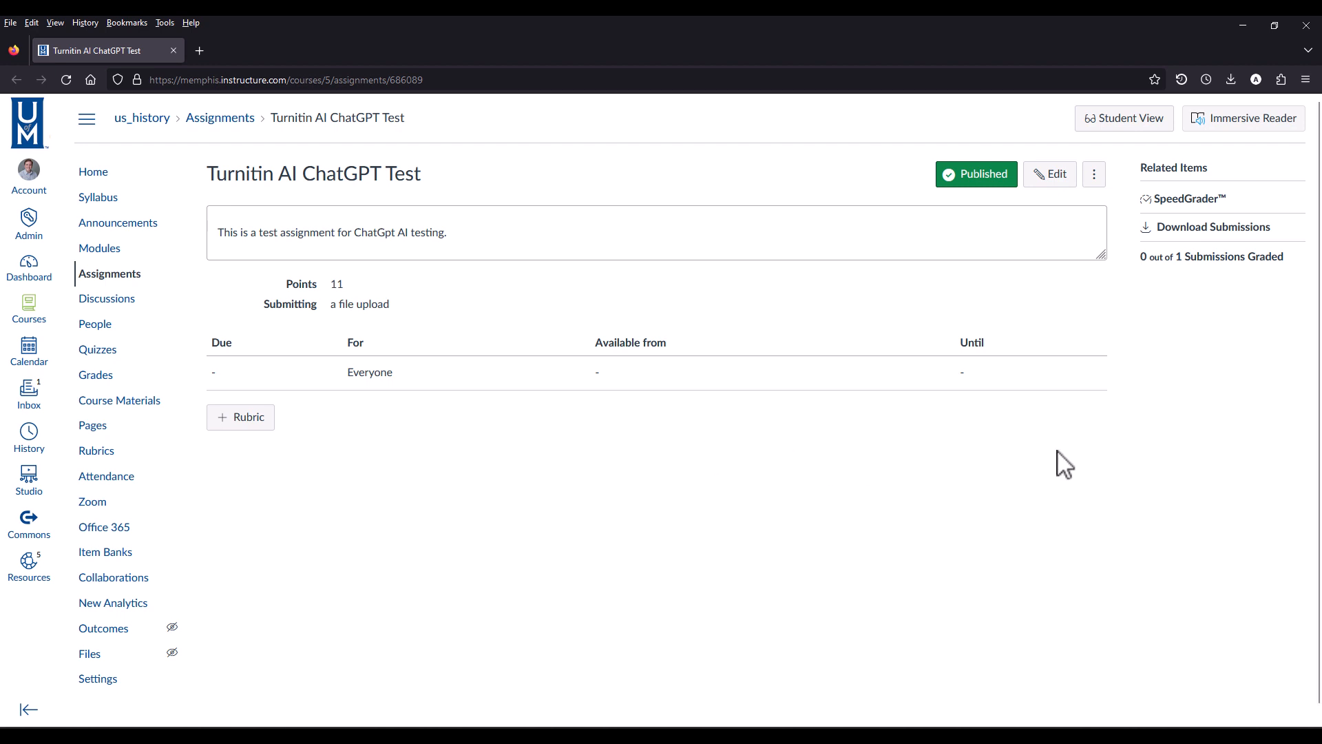
{"action": "mouse_move", "coordinate": [1008, 380]}
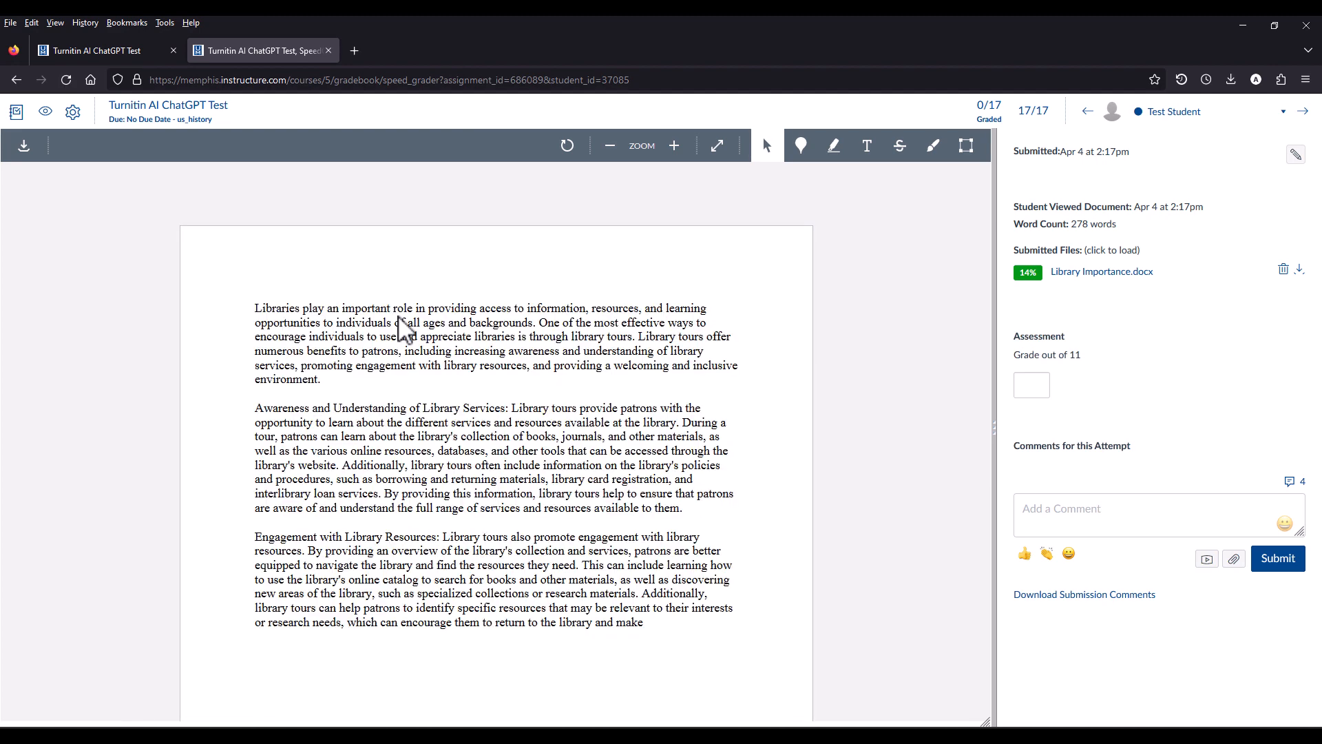
{"action": "mouse_move", "coordinate": [467, 348]}
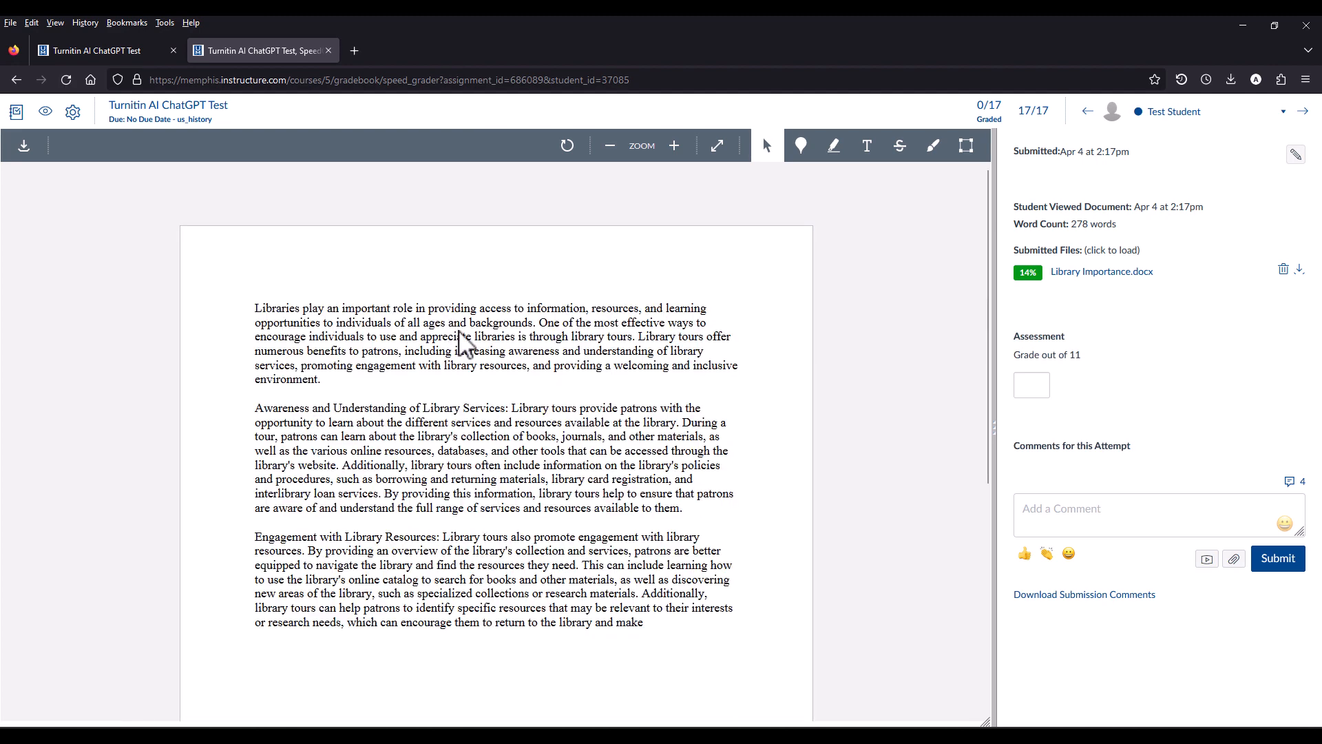
{"action": "mouse_move", "coordinate": [1027, 313]}
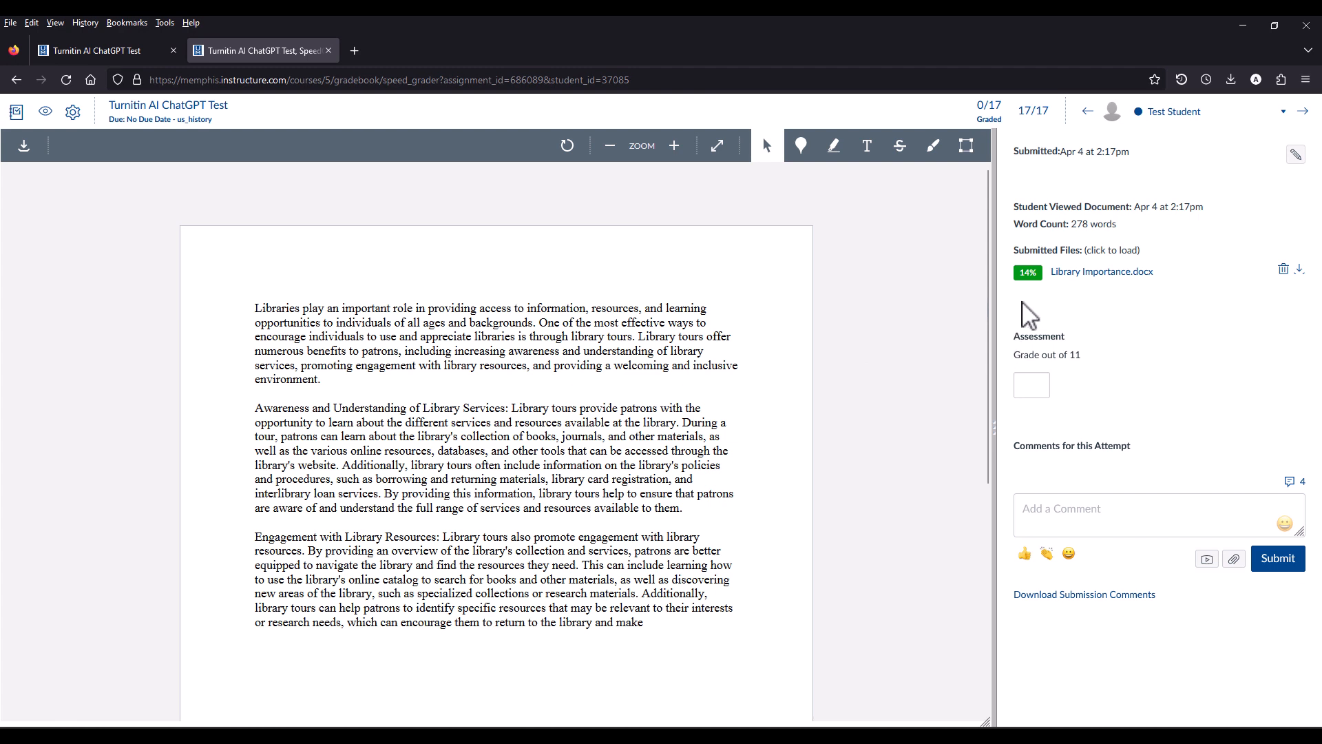
{"action": "mouse_move", "coordinate": [1039, 307]}
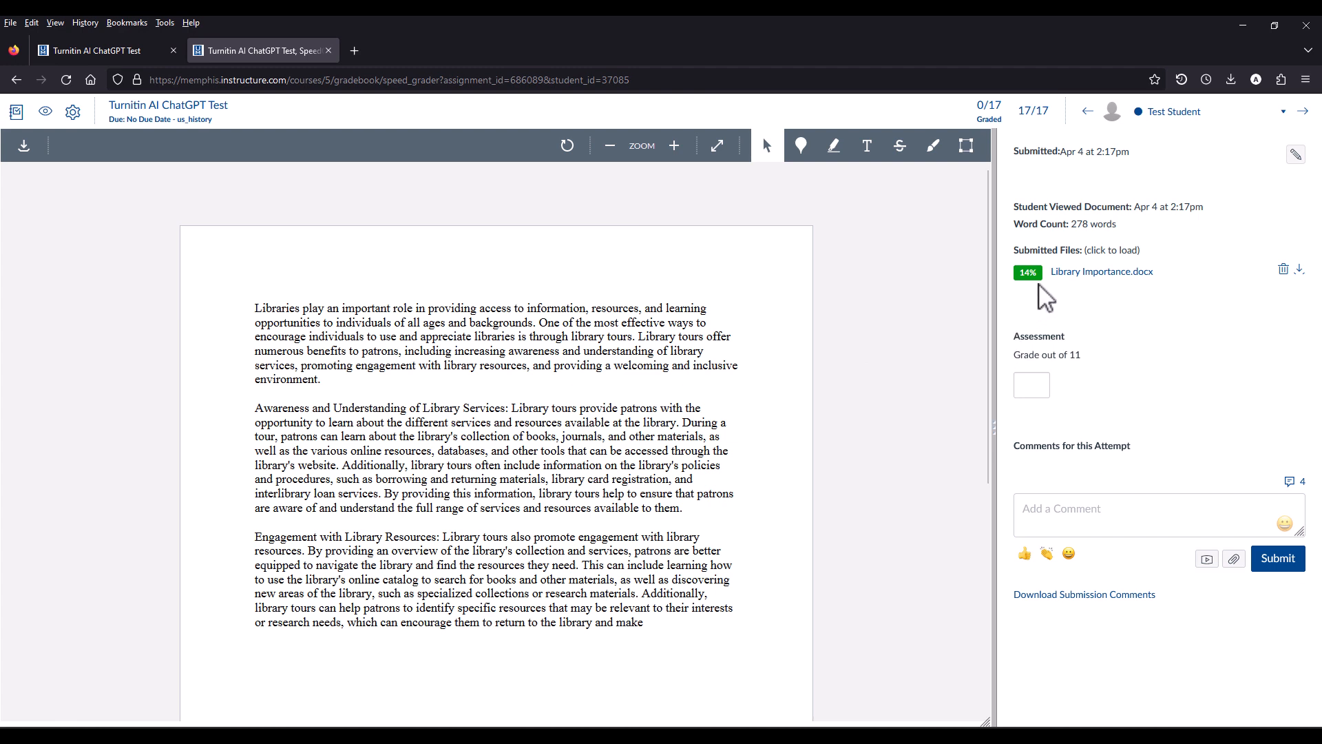
{"action": "mouse_move", "coordinate": [1104, 303]}
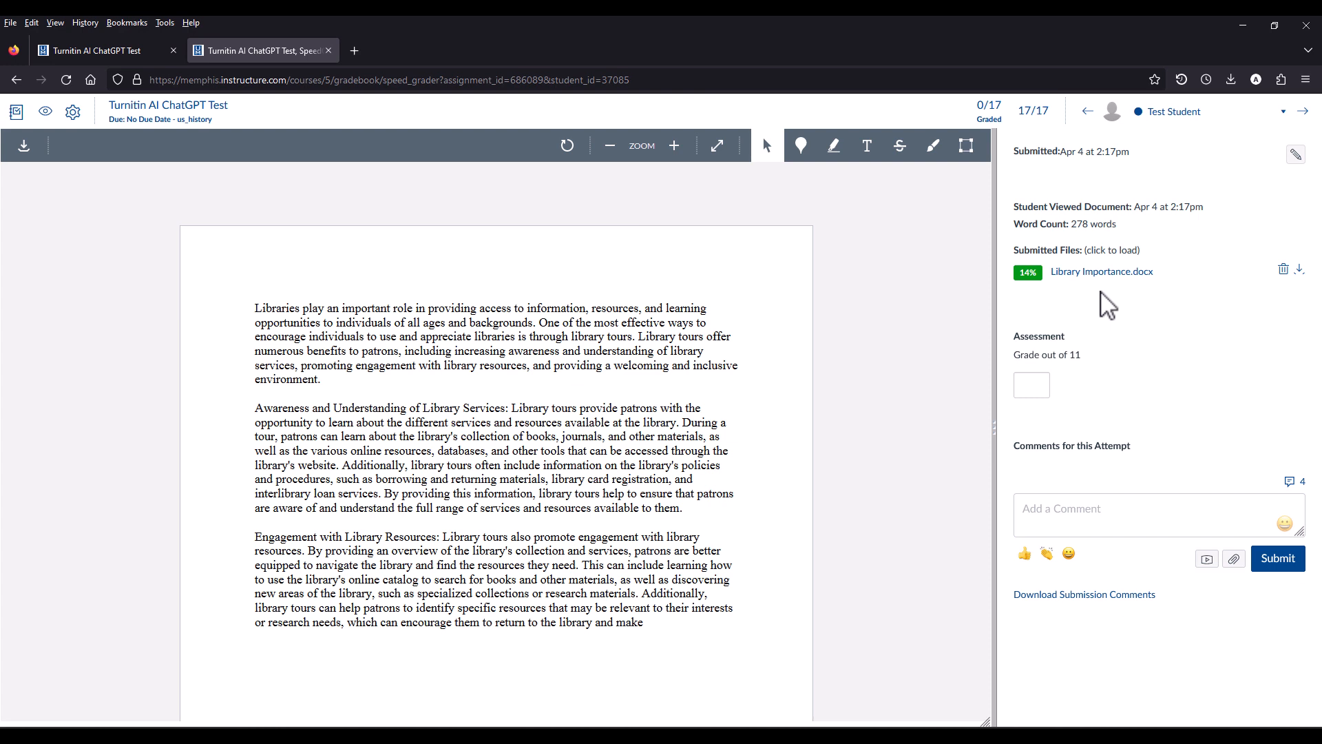
{"action": "mouse_move", "coordinate": [1027, 271]}
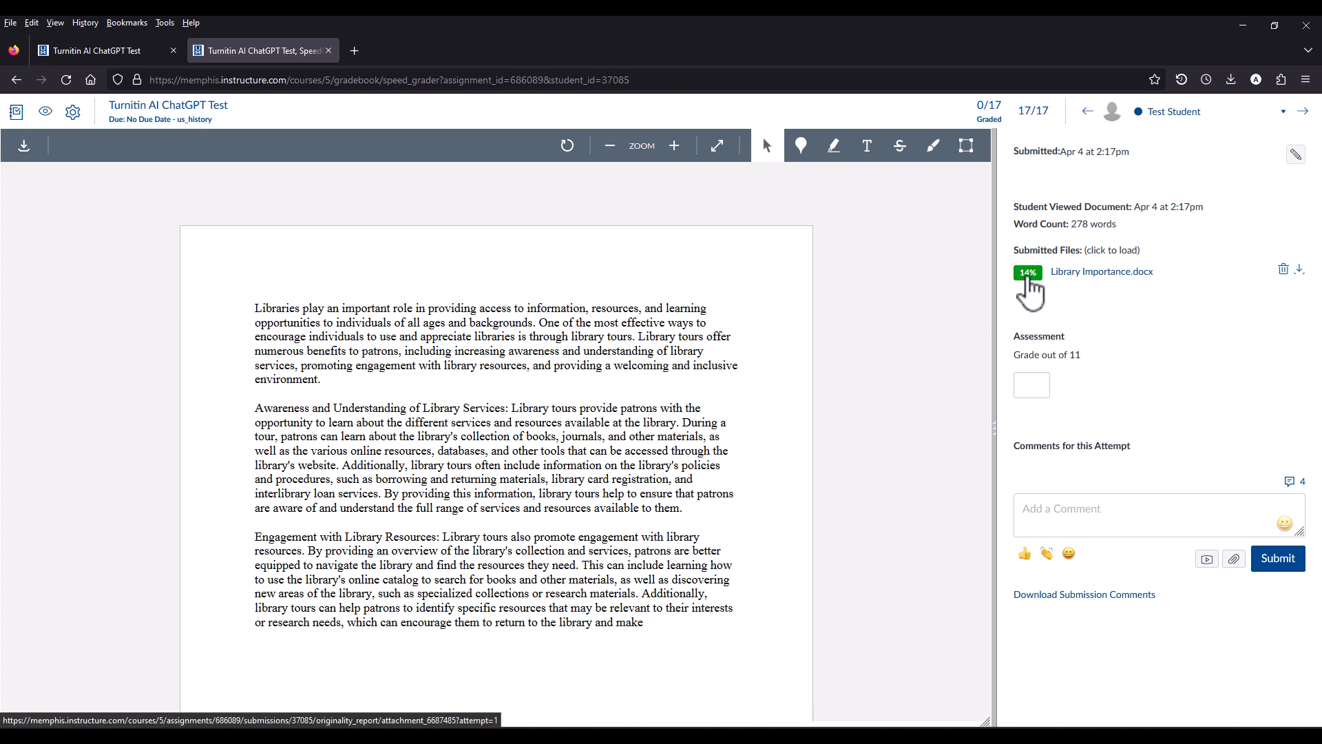
{"action": "mouse_move", "coordinate": [1029, 272]}
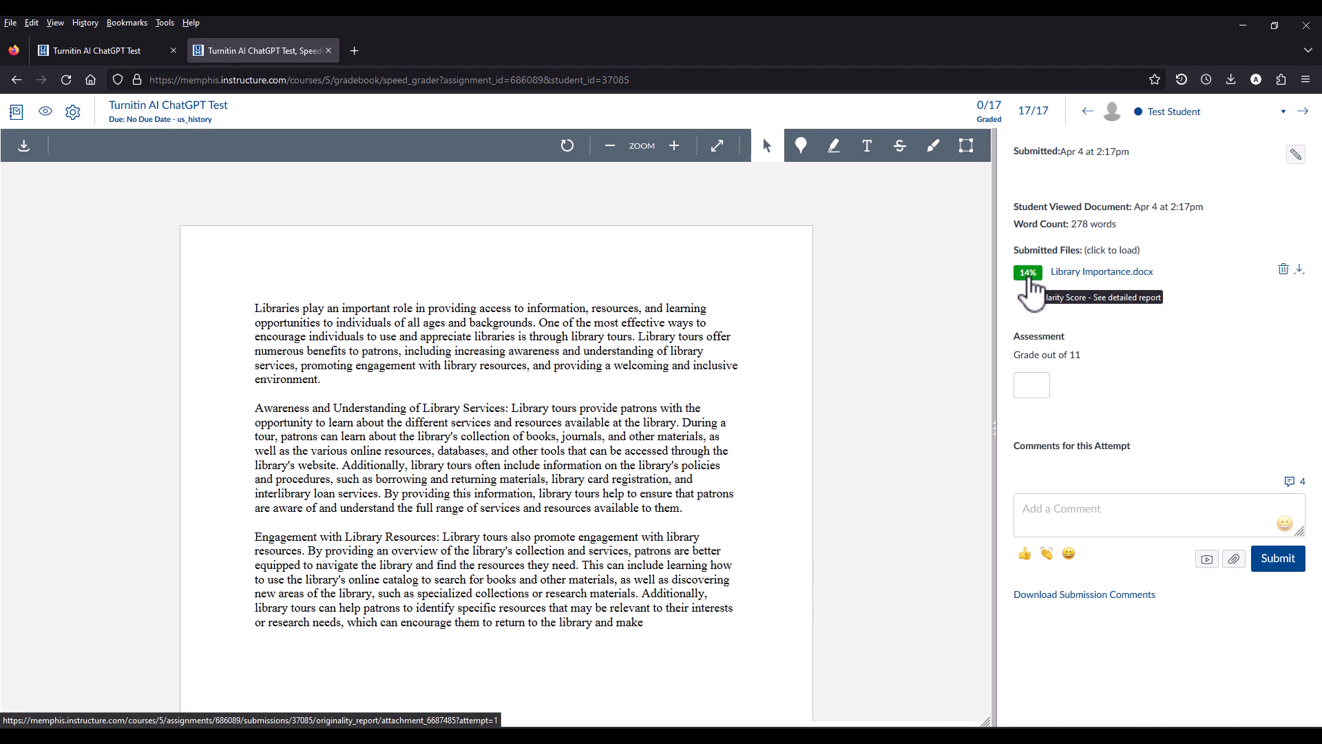
Open the Turnitin similarity report from the 14% badge on Library Importance.docx
{"action": "left_click", "coordinate": [1027, 271]}
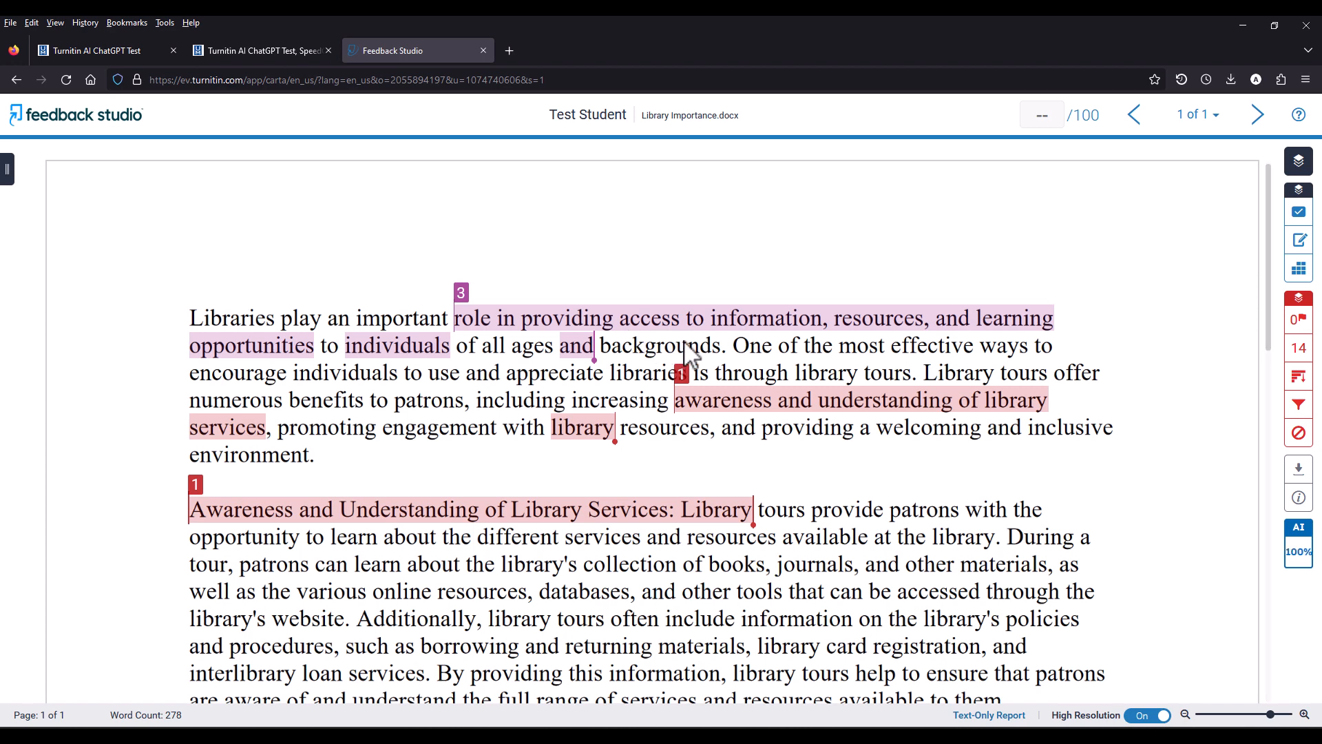
{"action": "mouse_move", "coordinate": [1185, 464]}
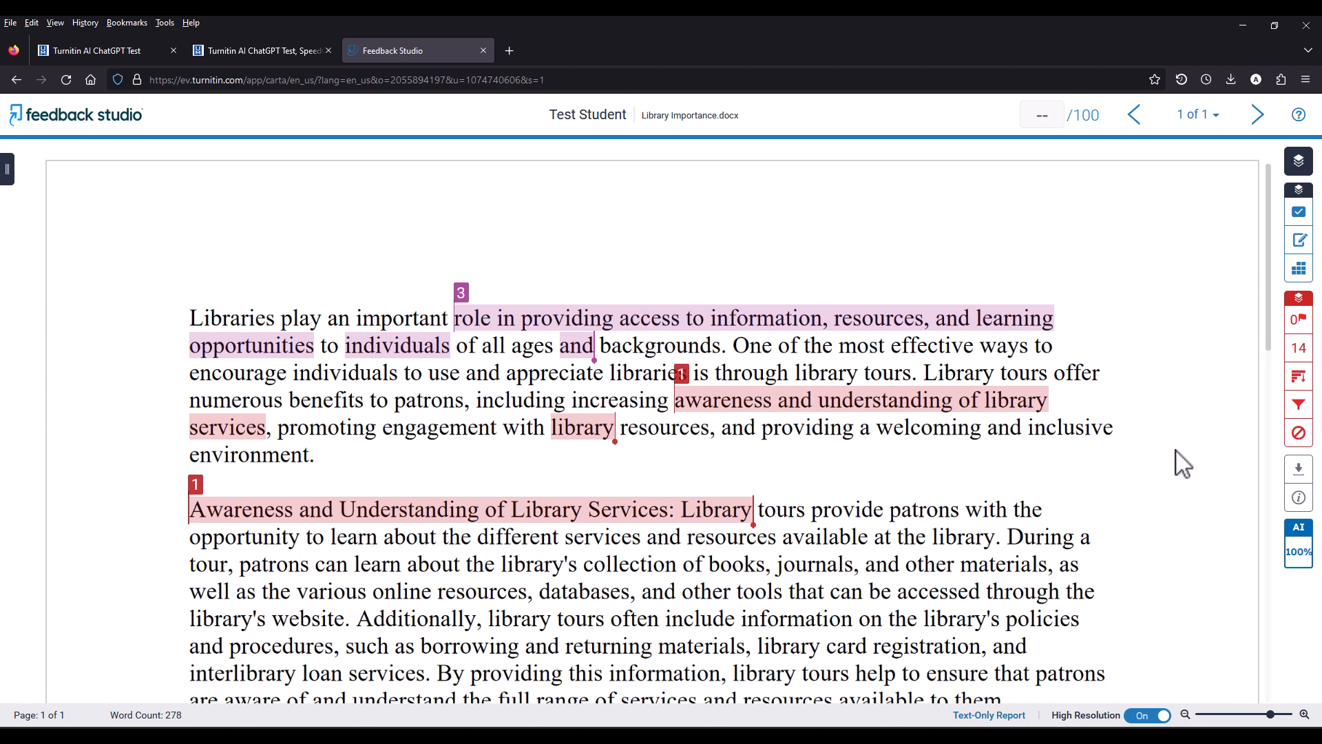
{"action": "mouse_move", "coordinate": [1306, 595]}
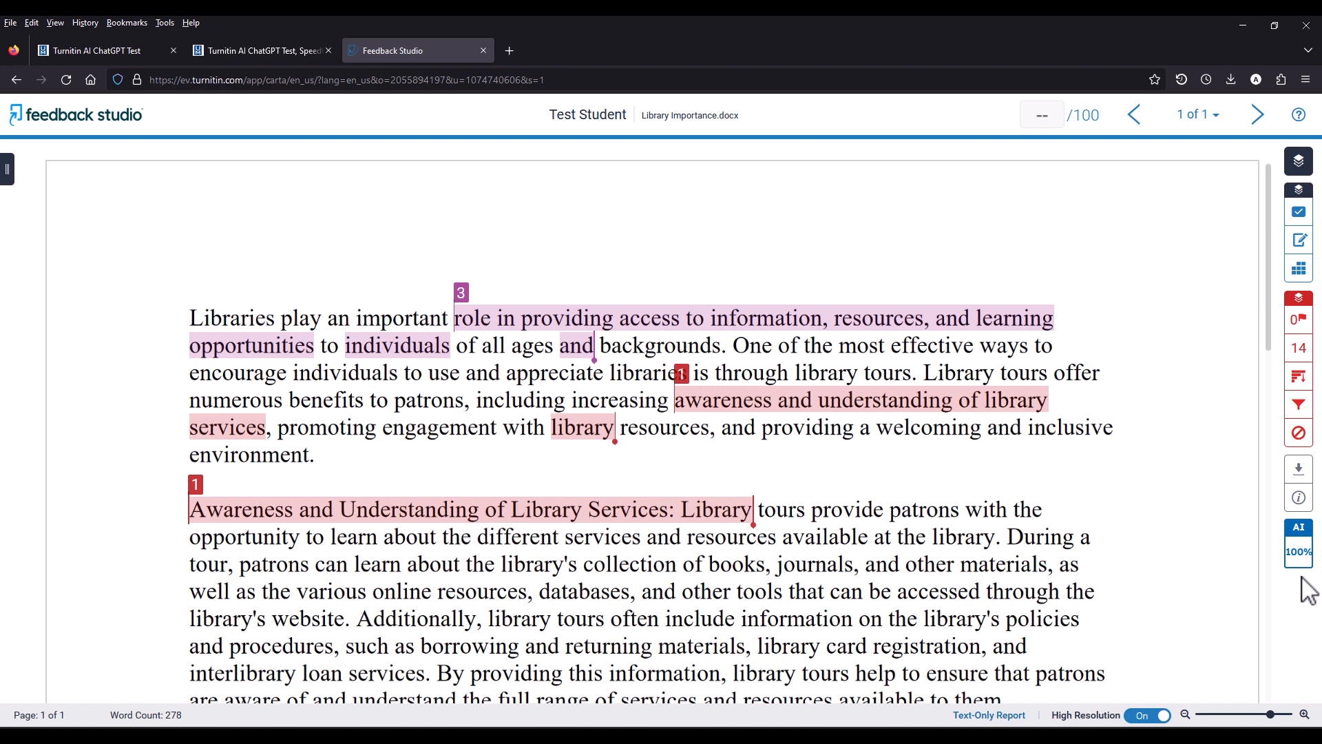
{"action": "mouse_move", "coordinate": [1299, 551]}
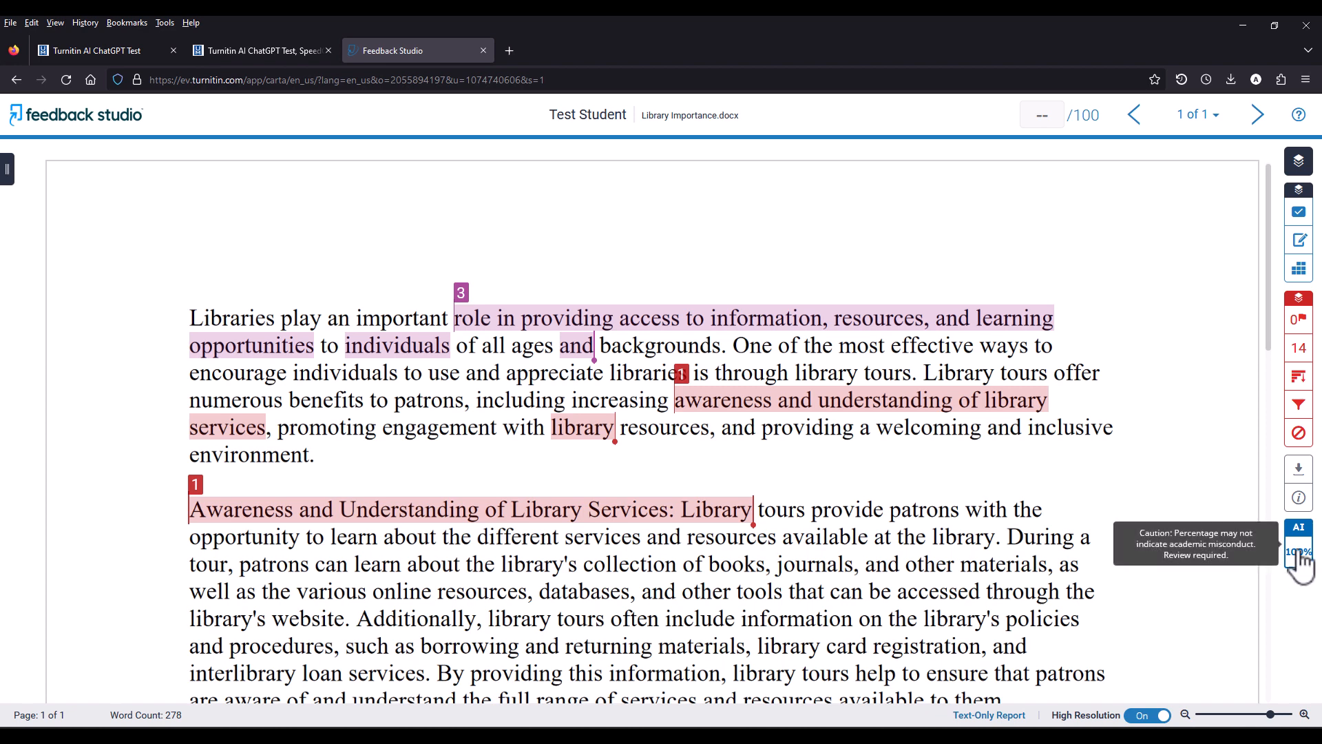
Open the full AI writing report from the 100% AI indicator
{"action": "left_click", "coordinate": [1299, 557]}
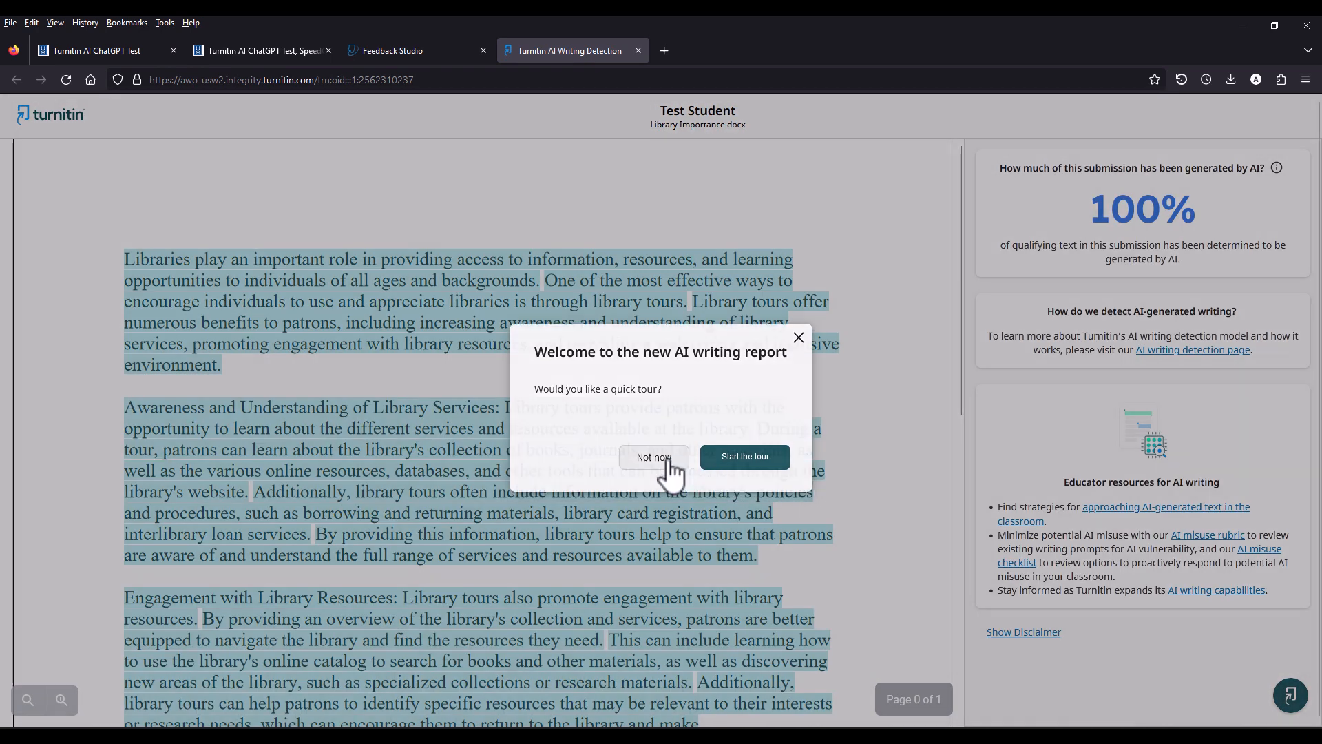
Dismiss the welcome tour with 'Not now' to view the 100% AI-generated report
{"action": "left_click", "coordinate": [653, 458]}
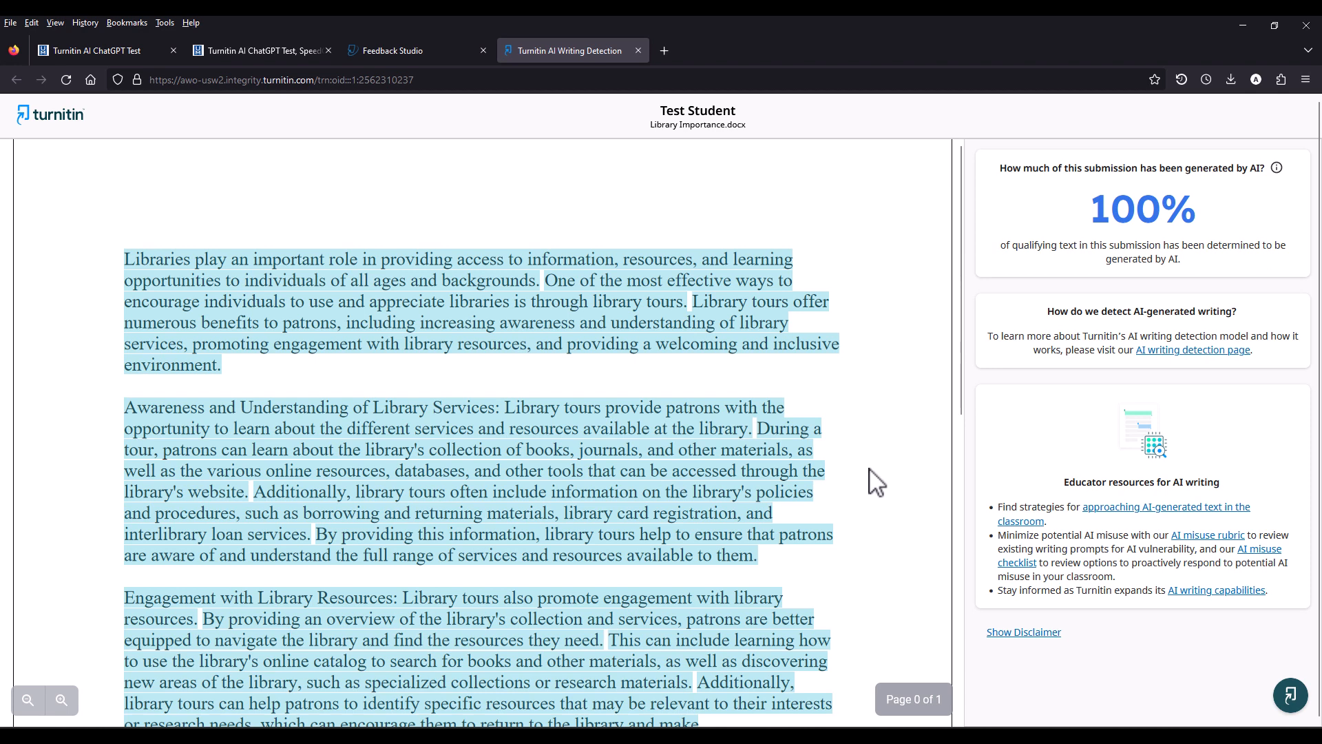
{"action": "mouse_move", "coordinate": [905, 358]}
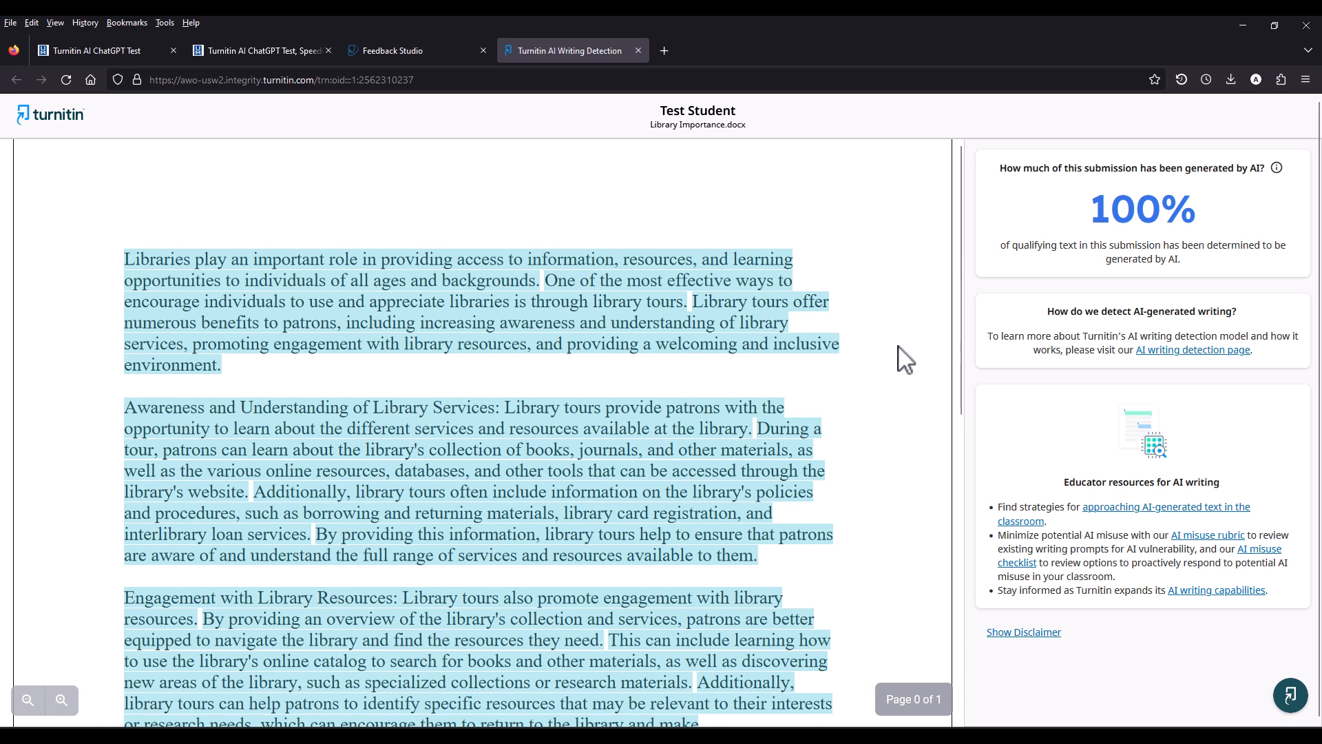